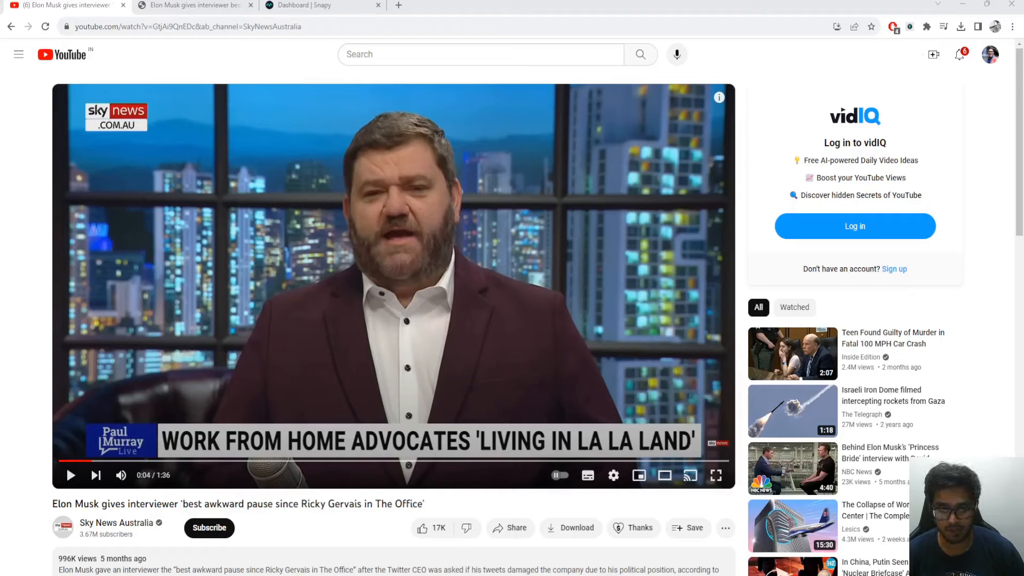
pyautogui.moveTo(346, 349)
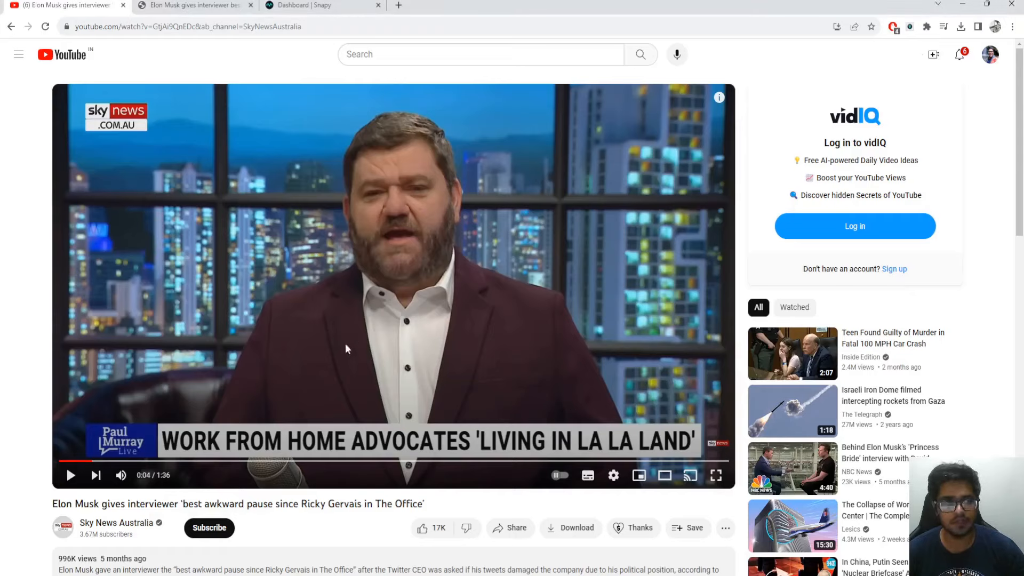
pyautogui.moveTo(223, 461)
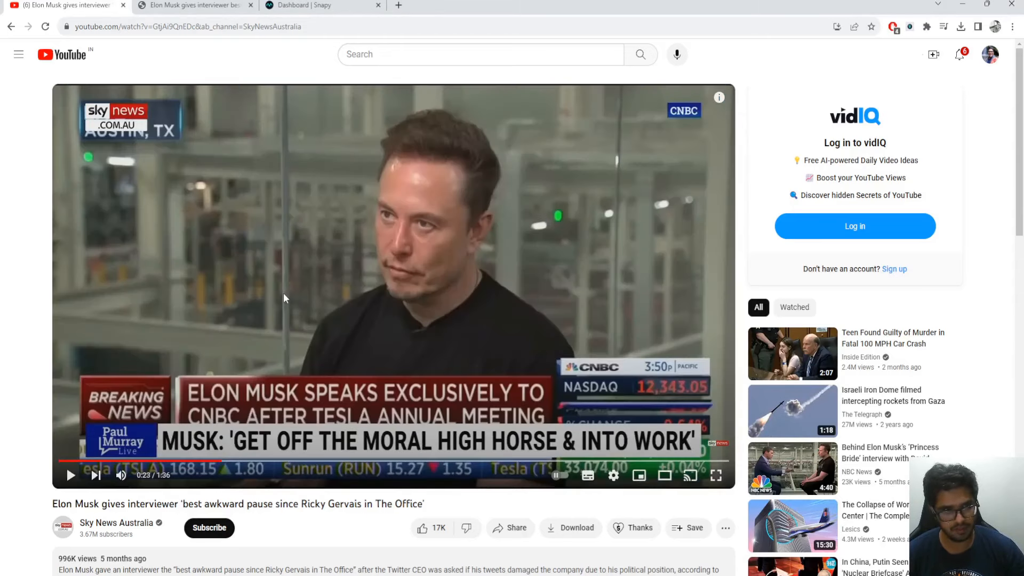
# Preview the interview clip briefly, then switch to the Snapy AI Audio Silence Remover page.
pyautogui.click(70, 474)
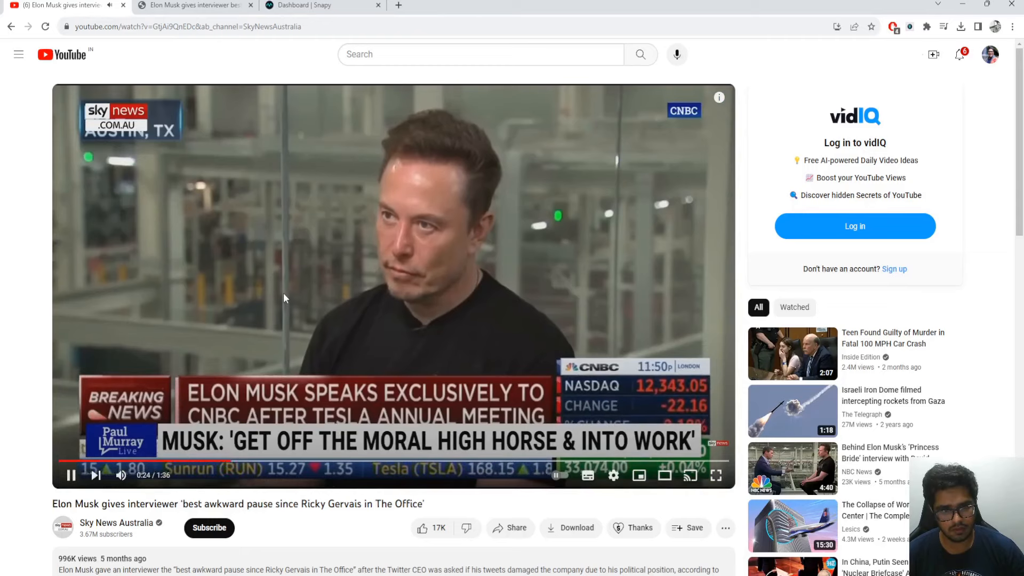
pyautogui.click(264, 462)
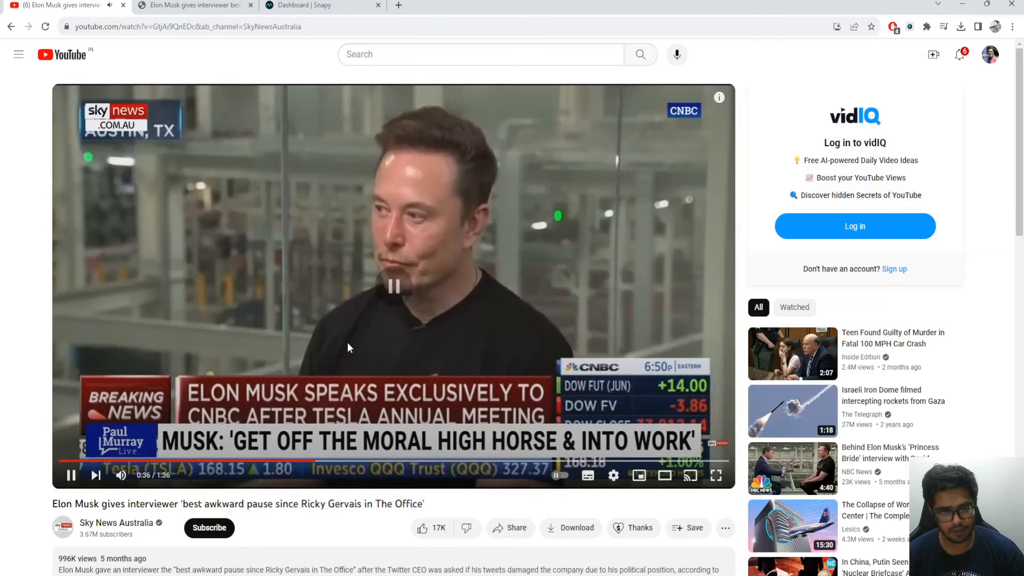
pyautogui.click(193, 6)
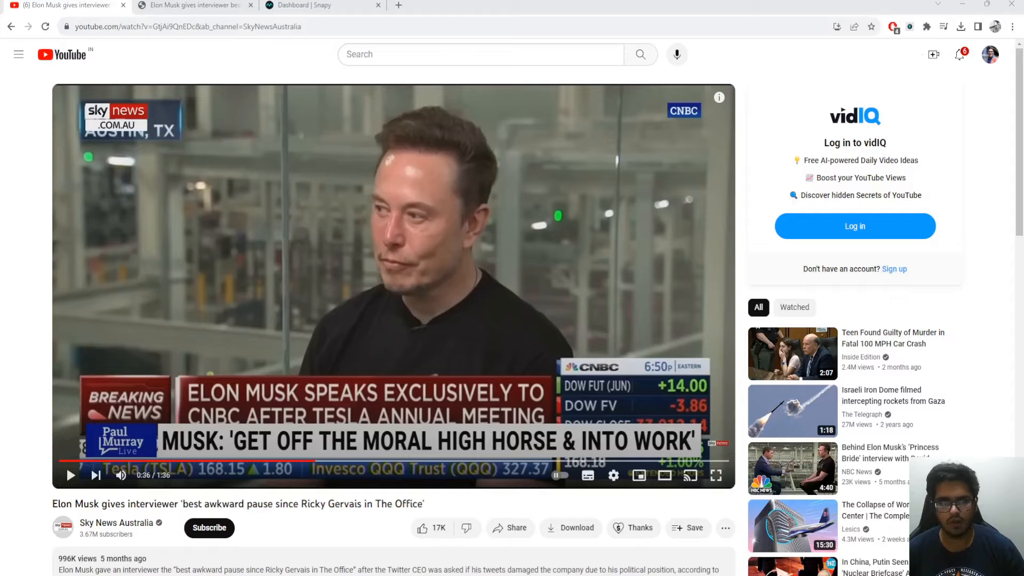
pyautogui.click(307, 5)
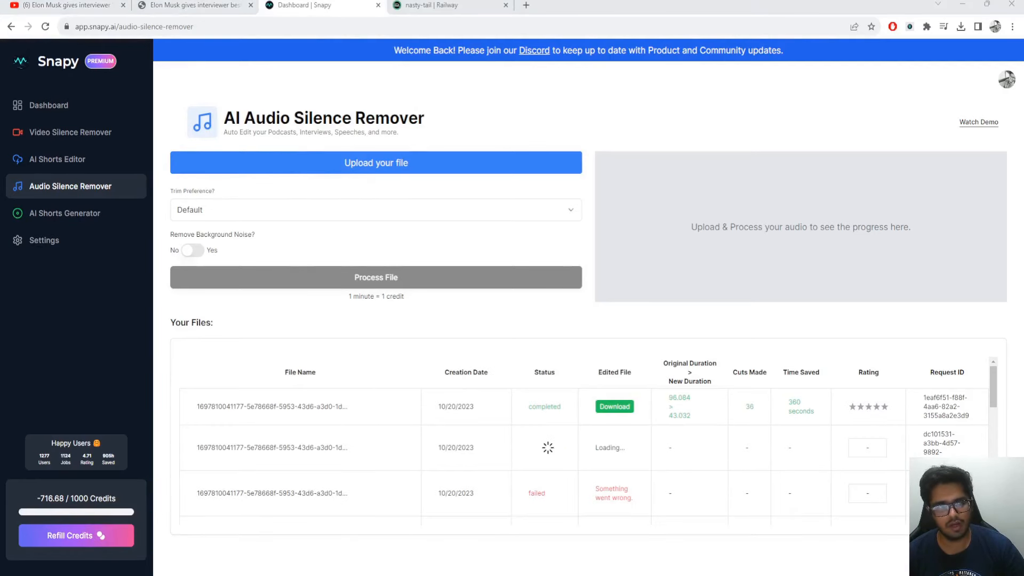
# Upload the audio file, choose the 'Low Background Noise | Studios' trim preference, and process it.
pyautogui.click(375, 163)
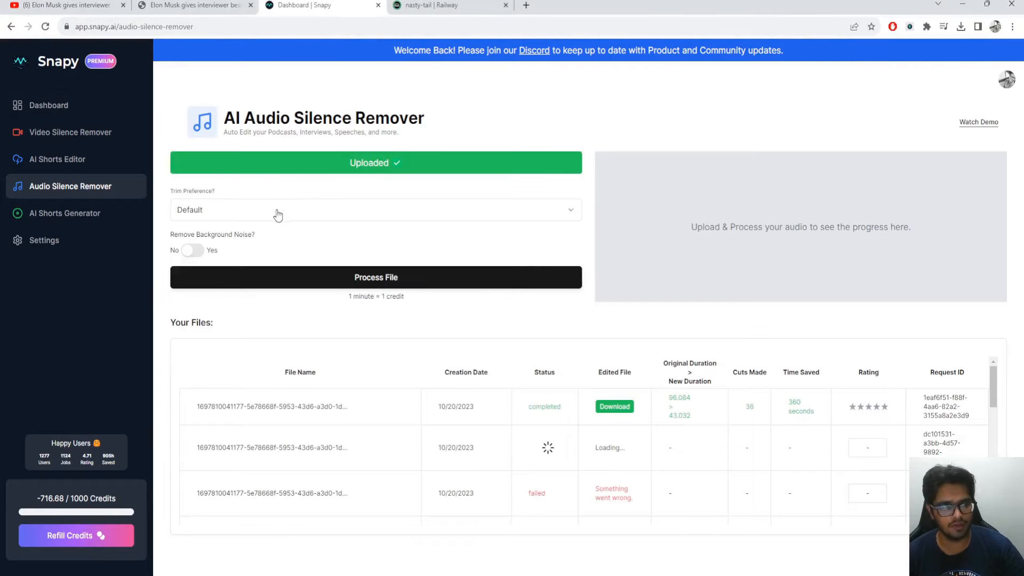
pyautogui.click(375, 210)
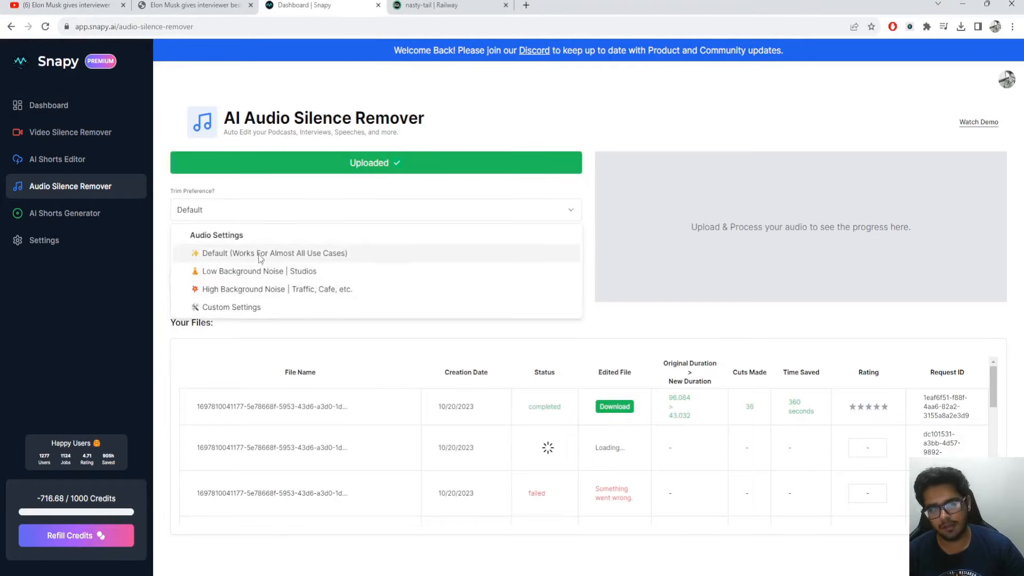
pyautogui.moveTo(255, 275)
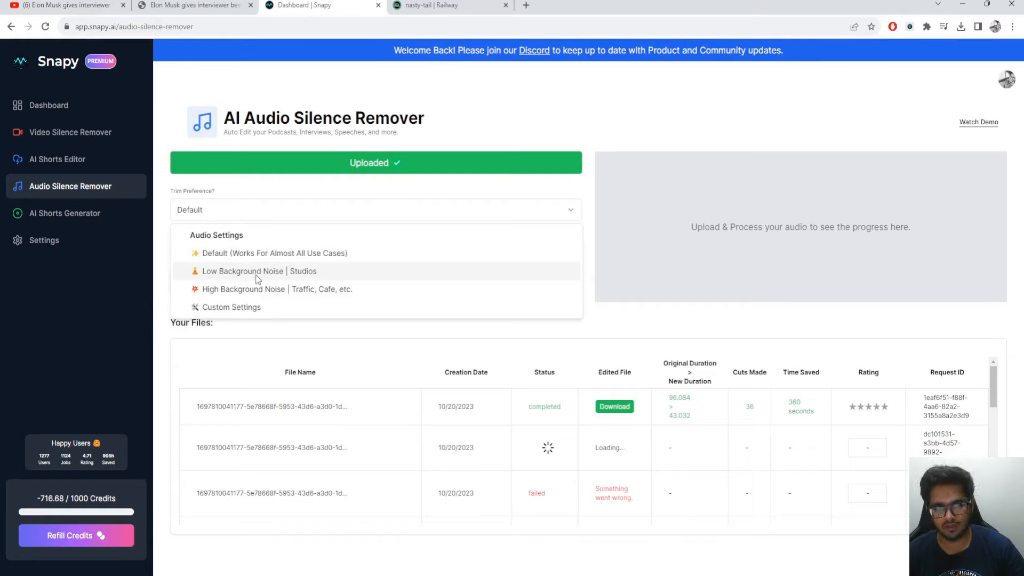
pyautogui.click(258, 271)
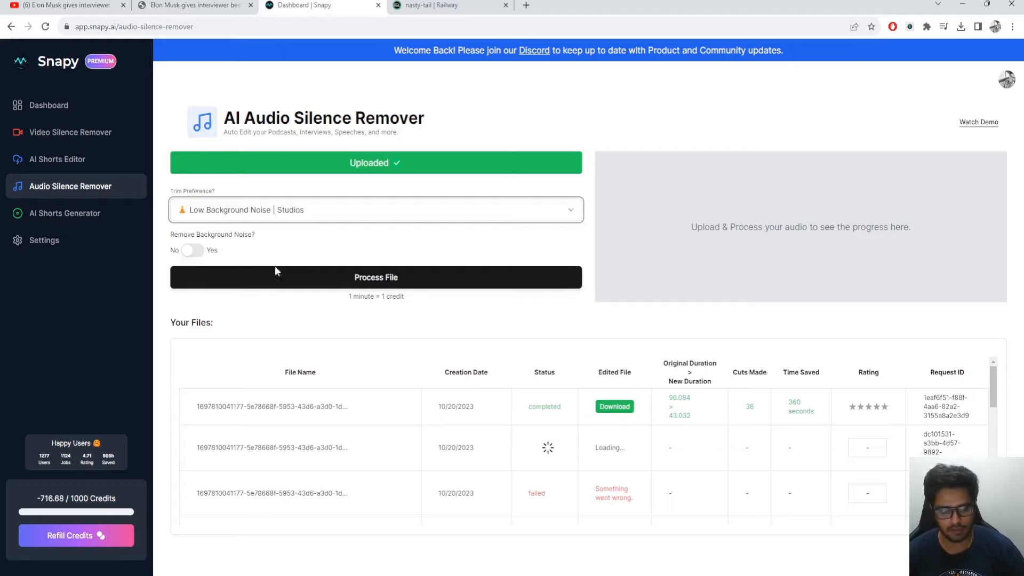
pyautogui.click(375, 277)
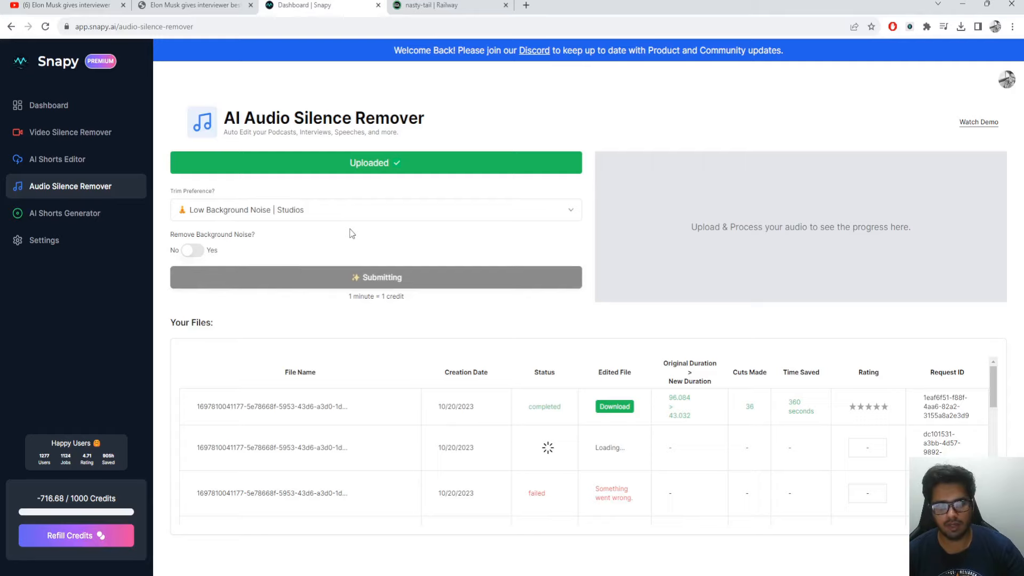
# Let silence removal finish to 'Your Content is Ready' and preview the trimmed 53-second audio.
pyautogui.click(375, 277)
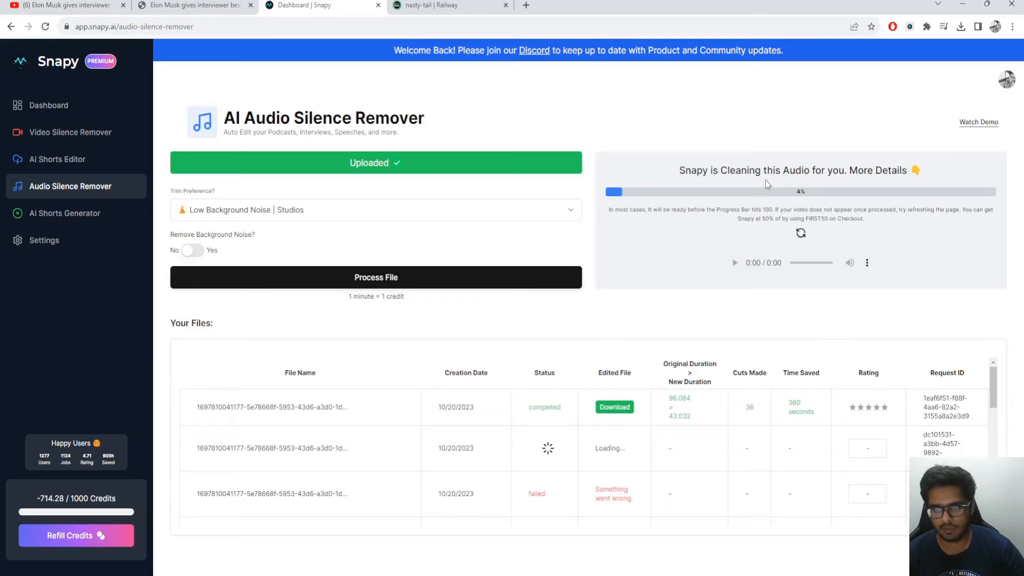
pyautogui.moveTo(686, 239)
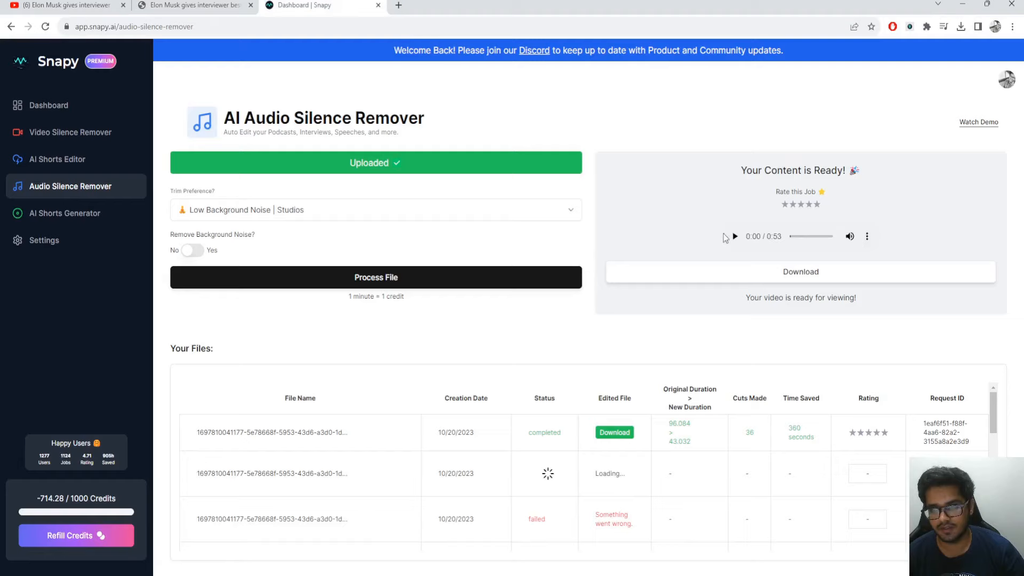
pyautogui.click(733, 236)
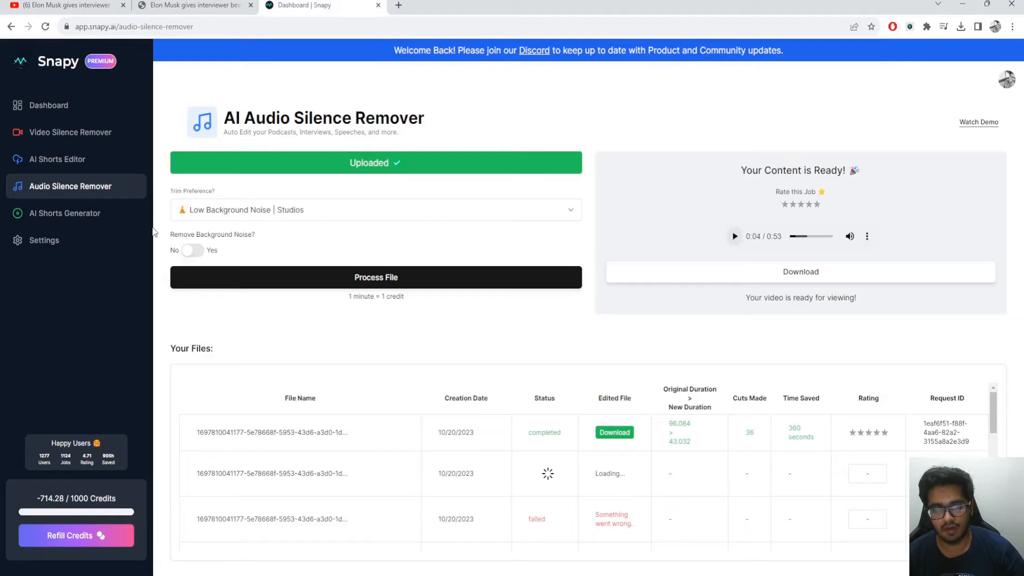
pyautogui.moveTo(64, 214)
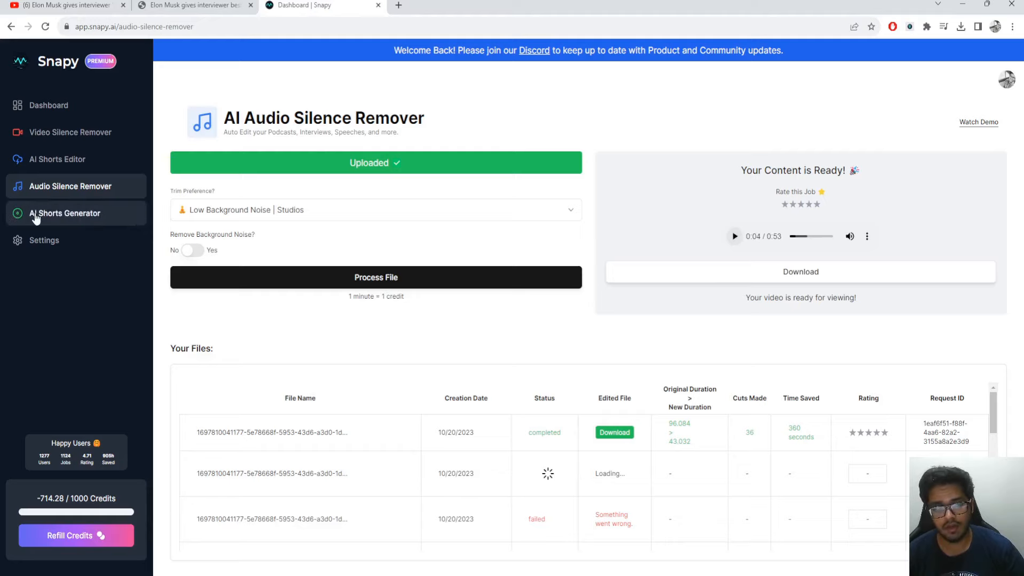
pyautogui.moveTo(70, 132)
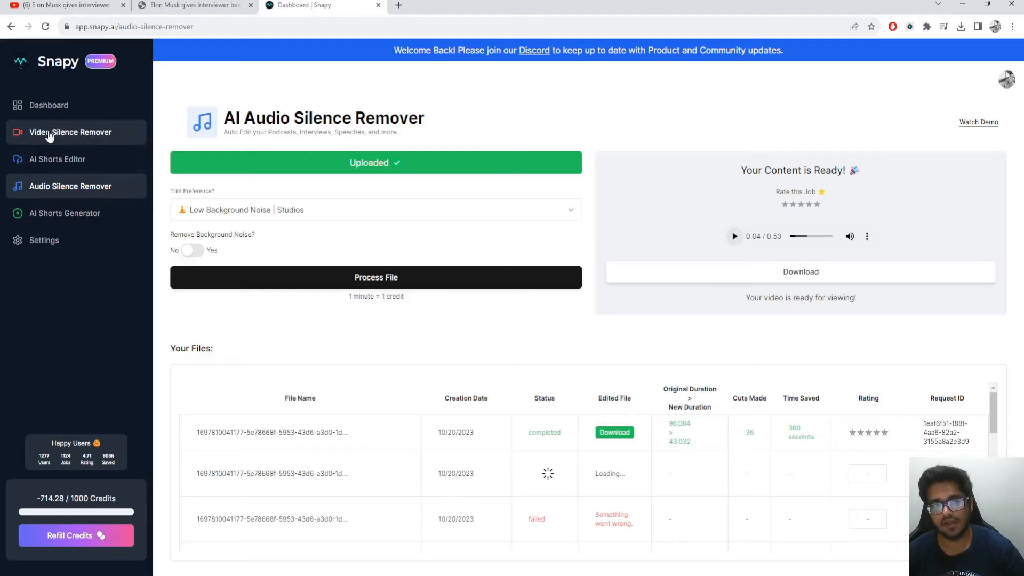
pyautogui.moveTo(58, 159)
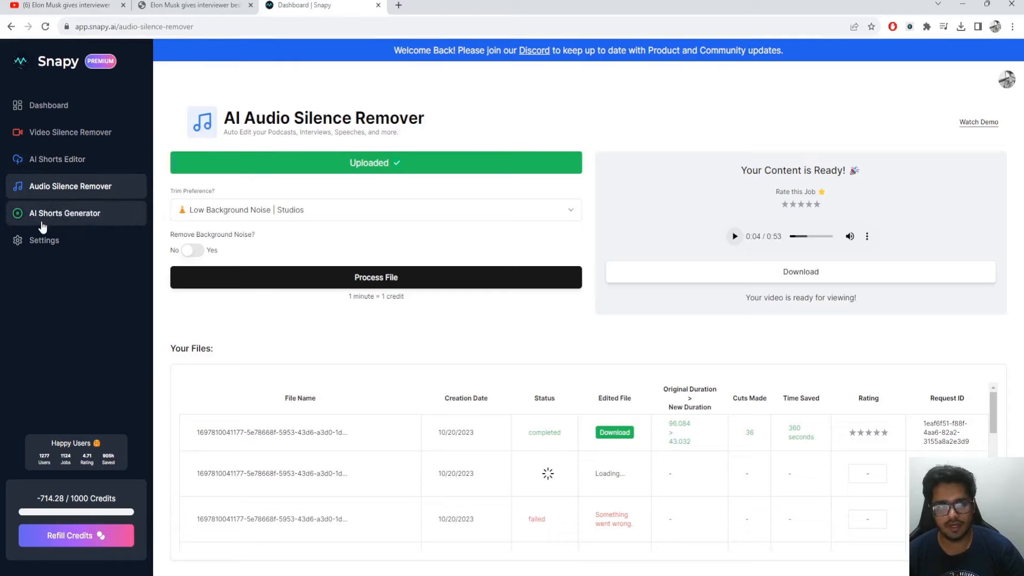
pyautogui.moveTo(356, 228)
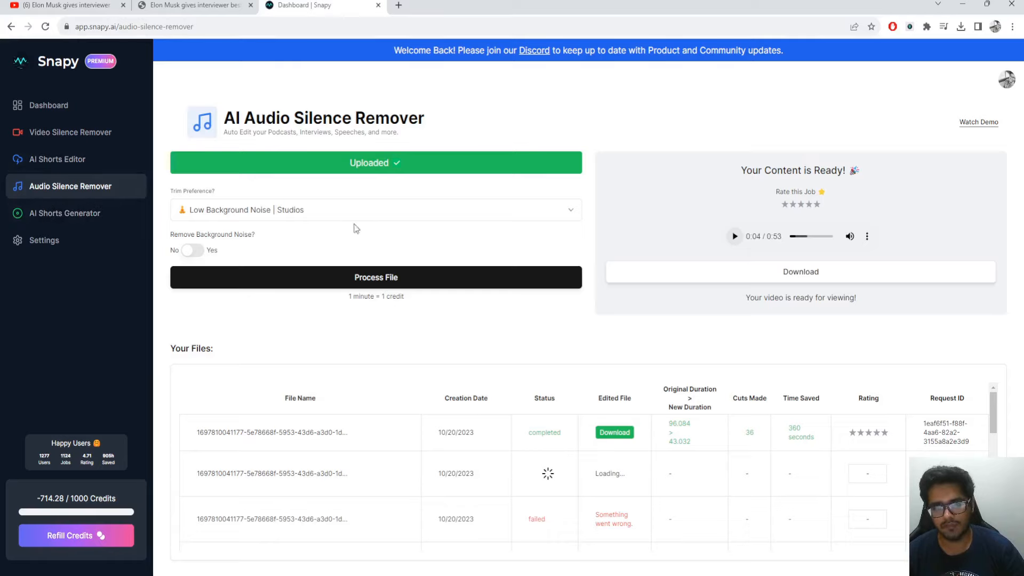
pyautogui.moveTo(312, 320)
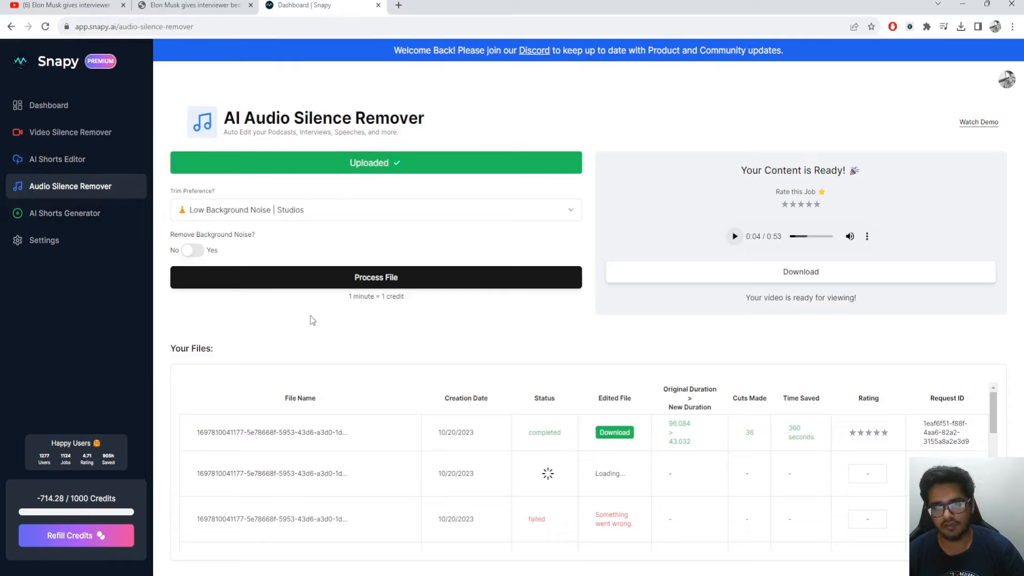